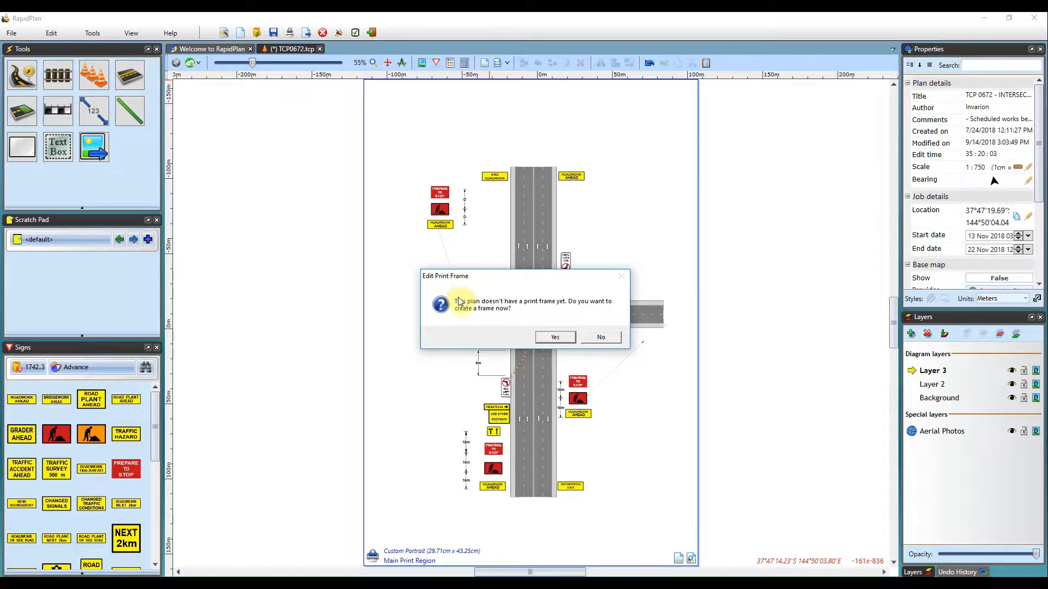
mouse_move(463, 321)
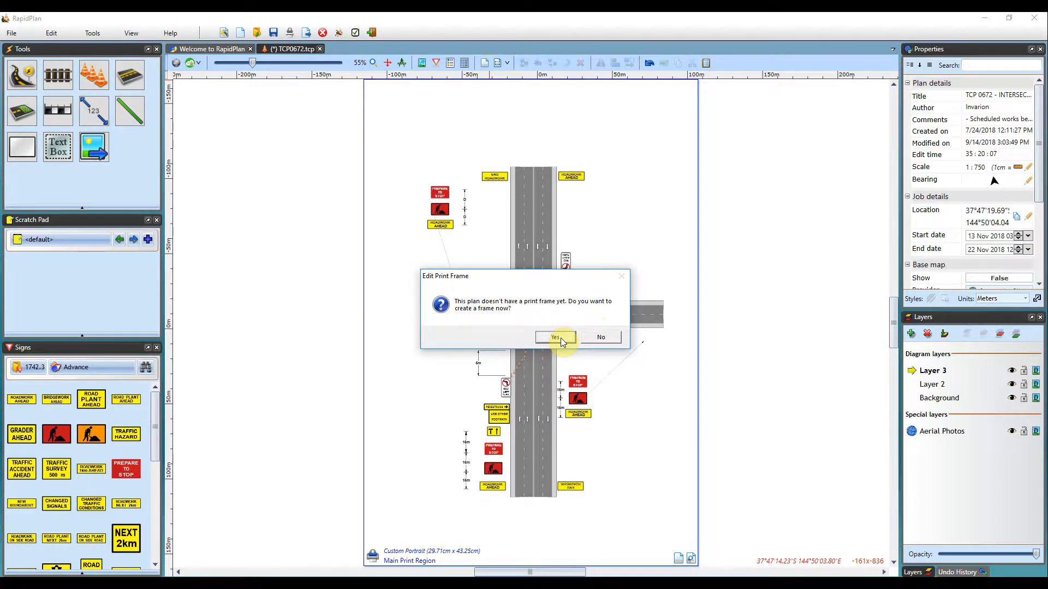
Step: Confirm creating a new A4 portrait print frame for the intersection plan
left_click(555, 336)
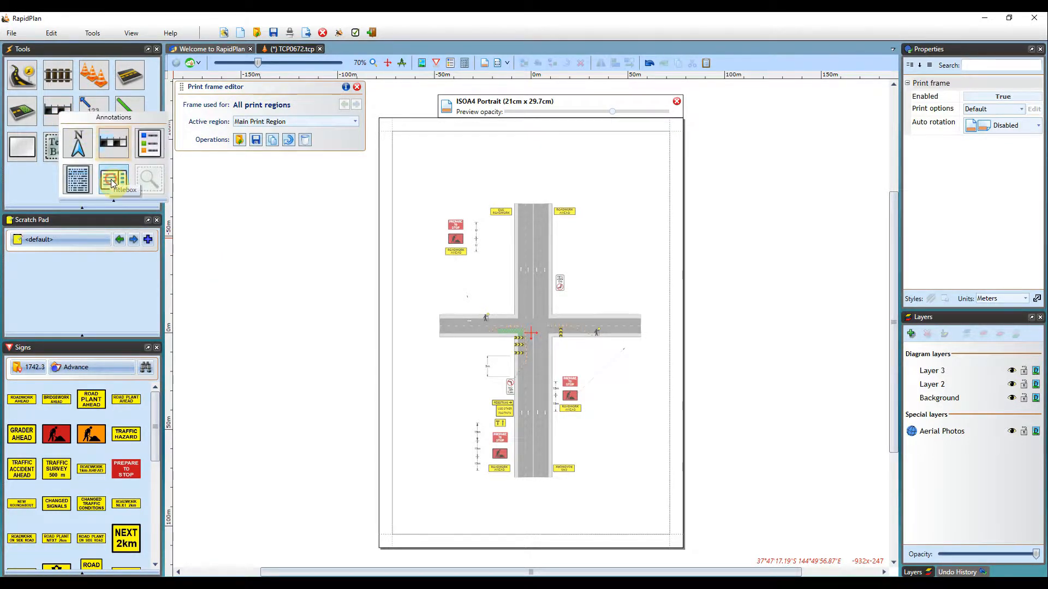
Step: Place a Titlebox at the top, Manifest bottom-left and Plan Scale bottom-right
left_click(113, 177)
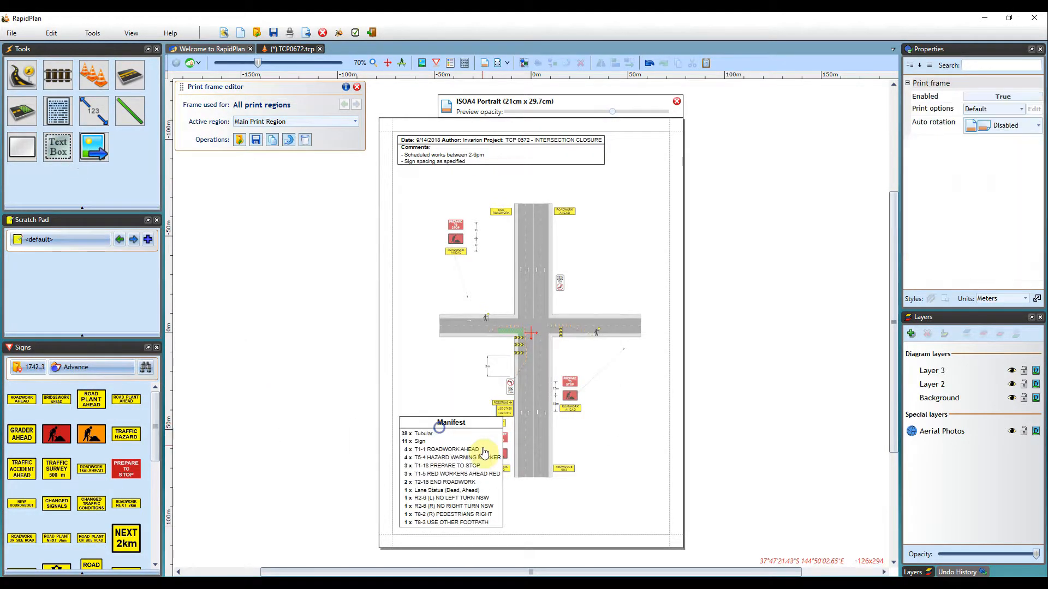
left_click(450, 423)
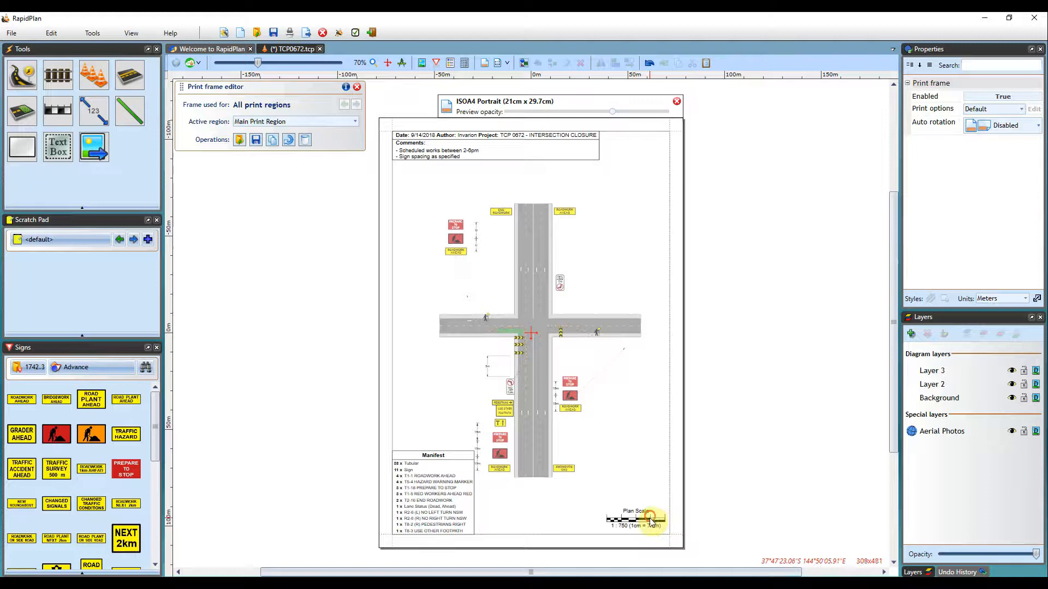
left_click(642, 520)
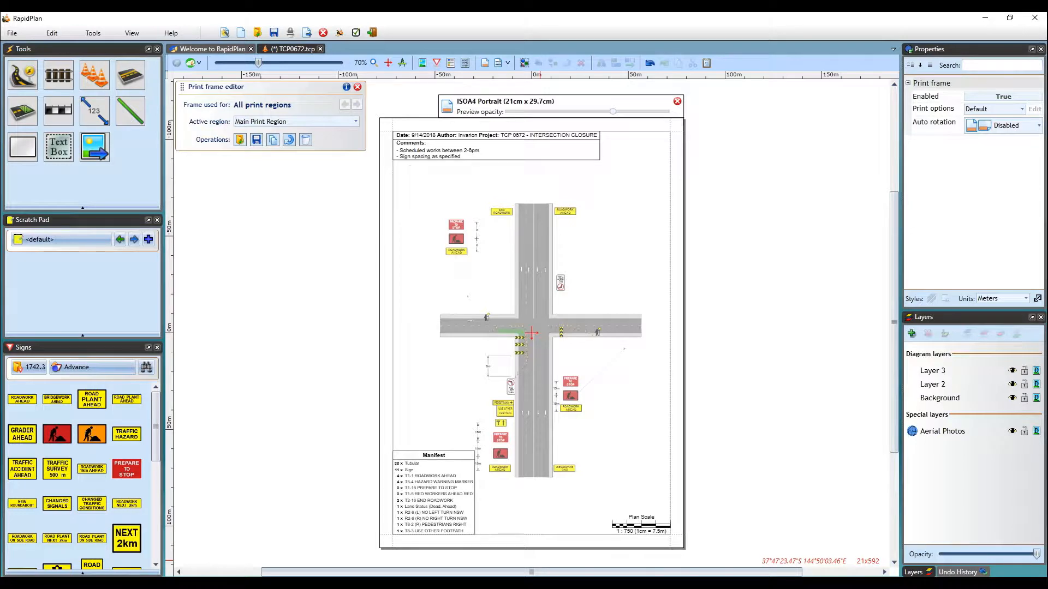
mouse_move(348, 152)
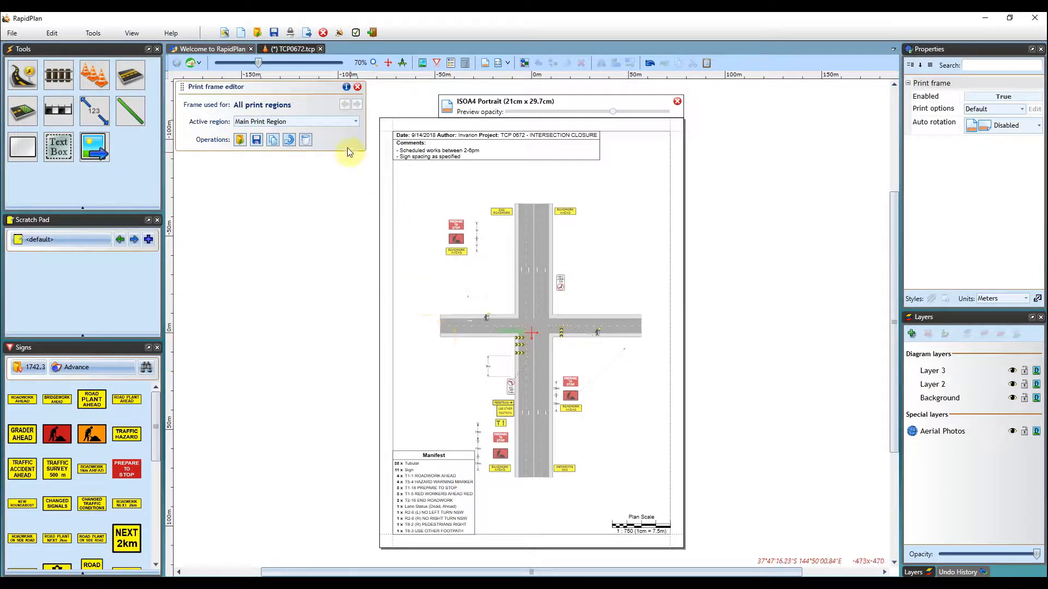
Step: Close the Print frame editor and dismiss the canvas context menu
left_click(357, 87)
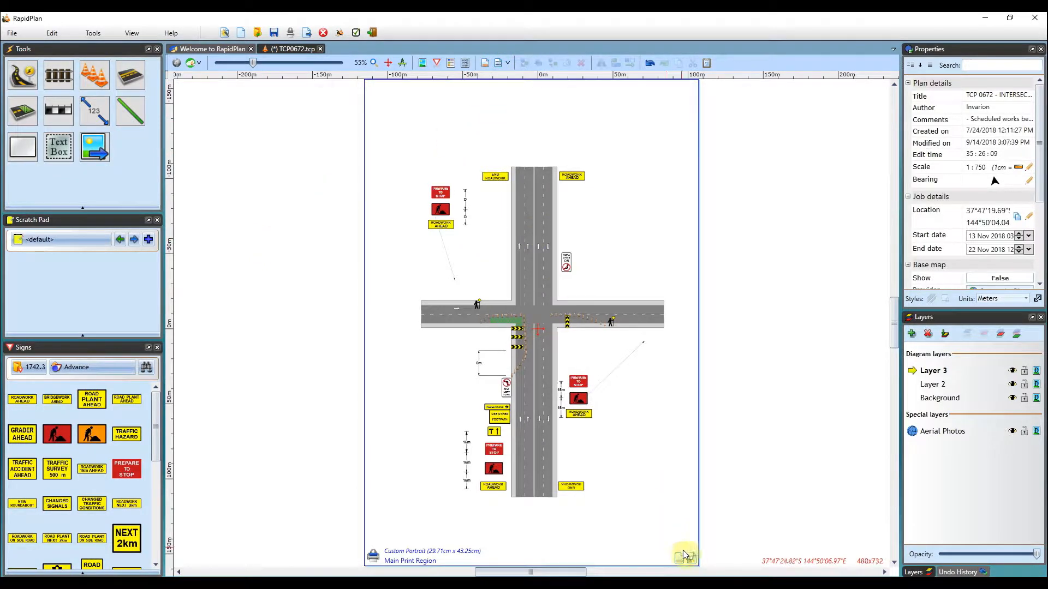
mouse_move(682, 561)
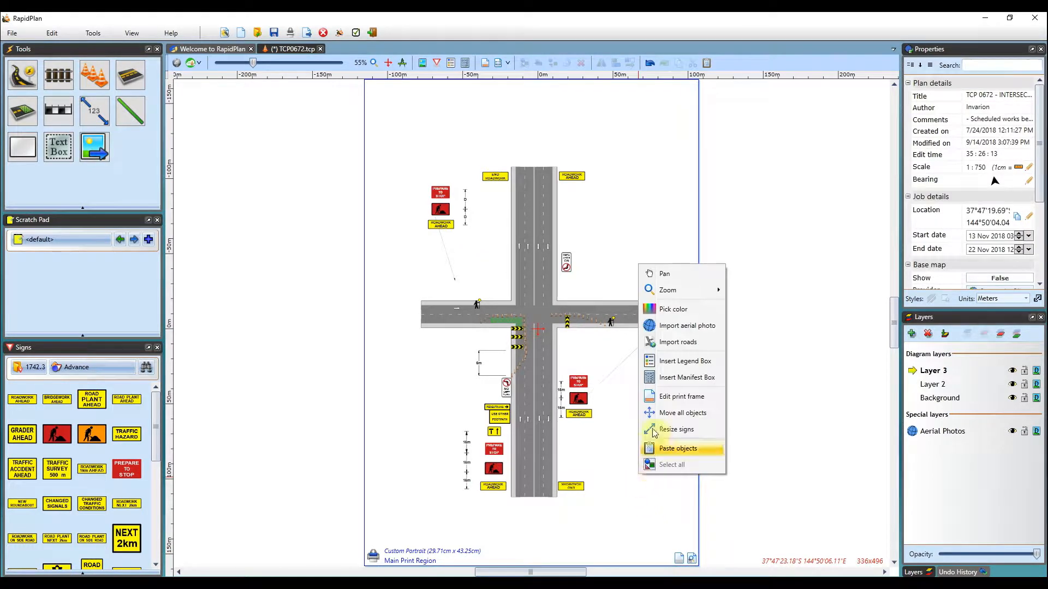
mouse_move(680, 396)
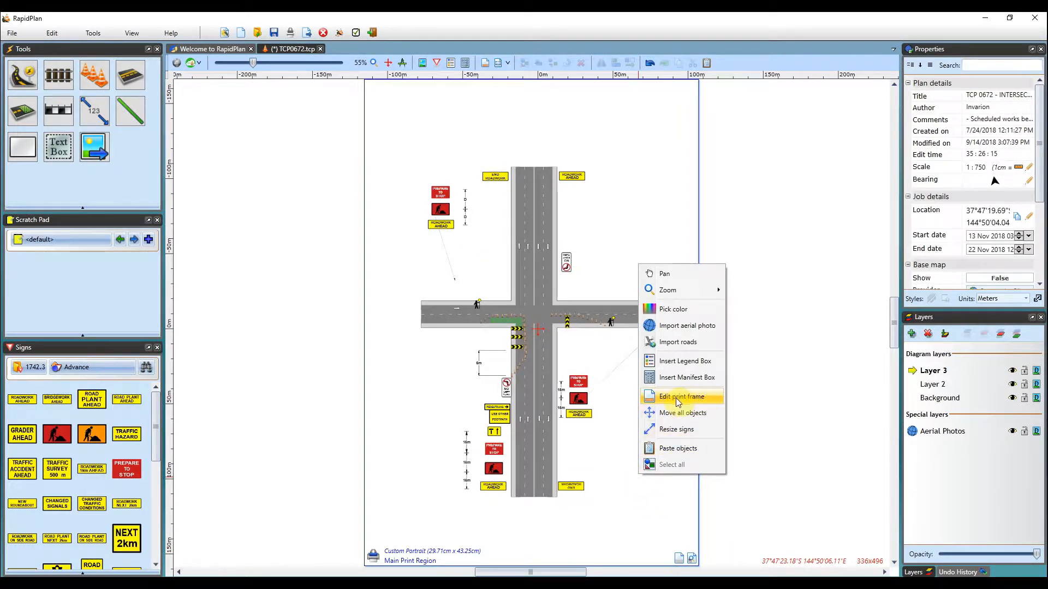
mouse_move(615, 506)
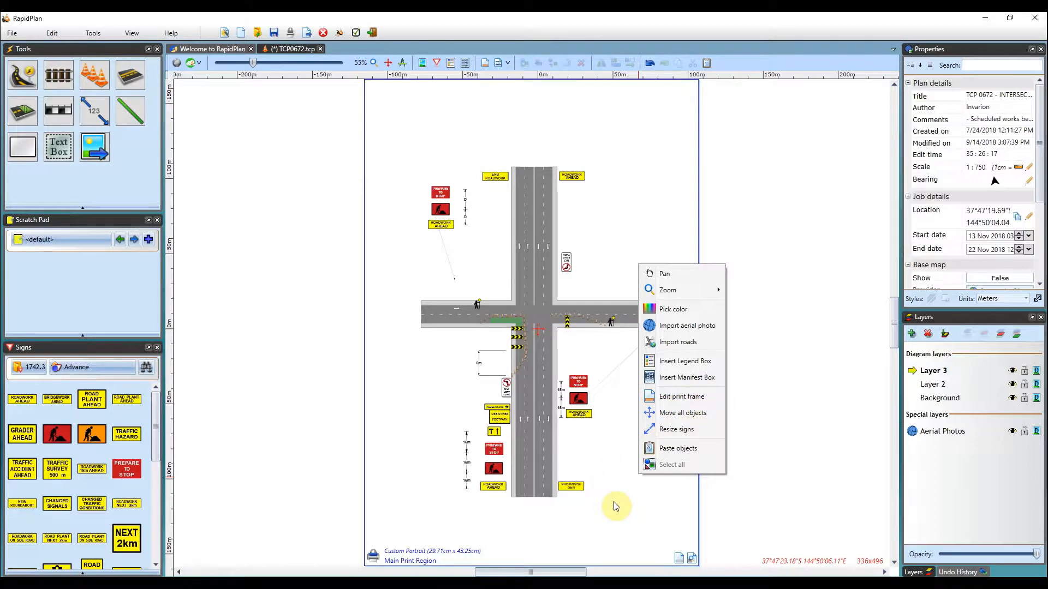
left_click(615, 506)
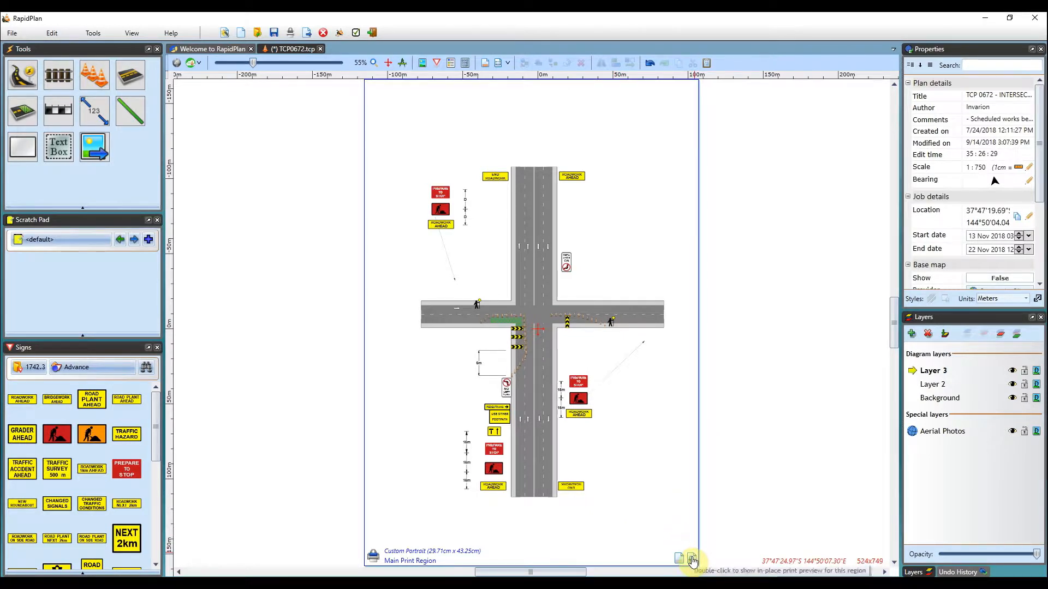
double_click(691, 559)
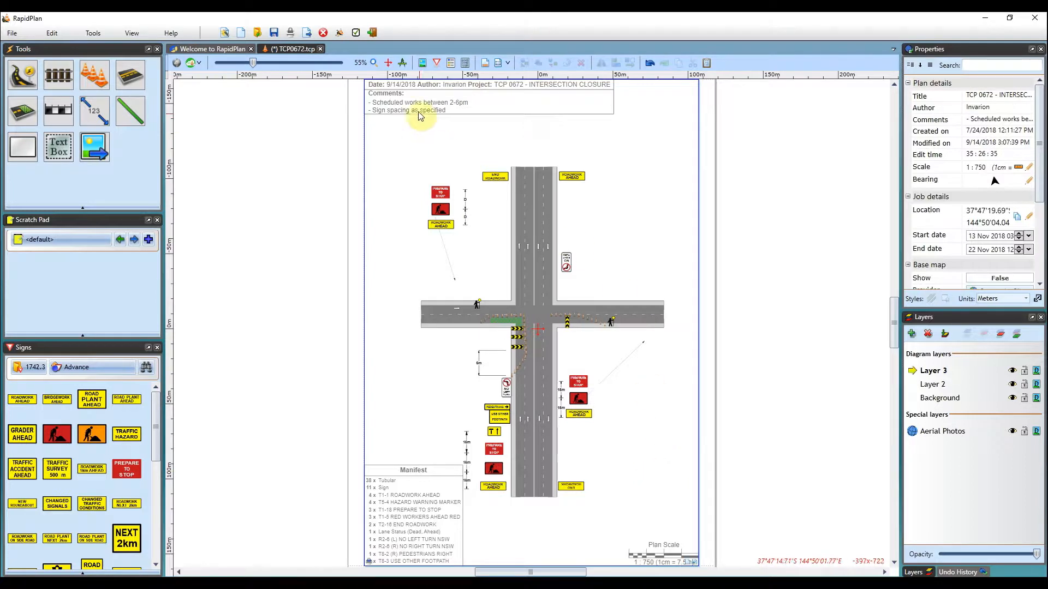
mouse_move(540, 132)
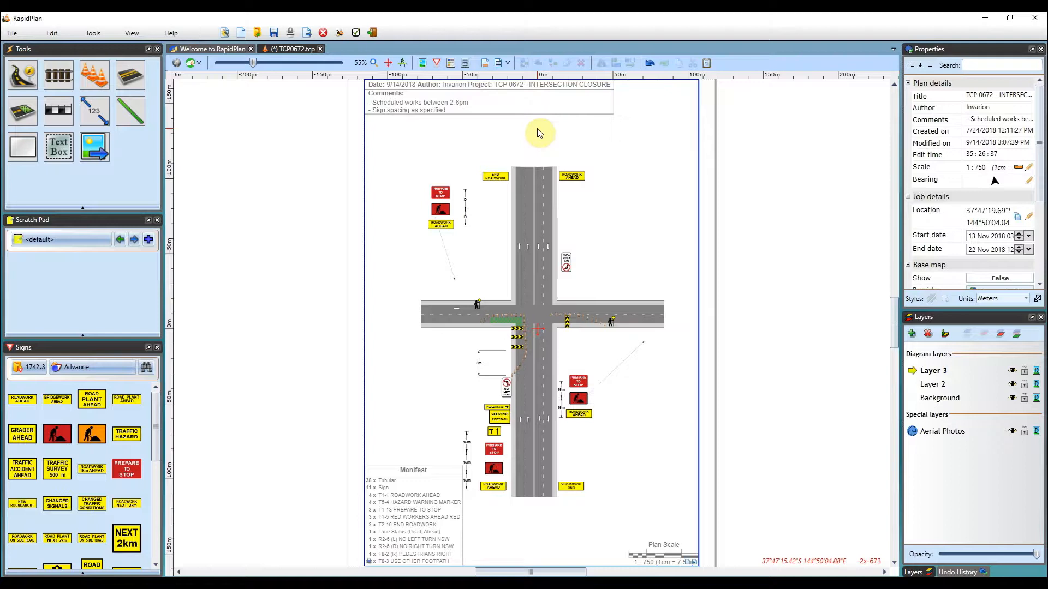
mouse_move(368, 551)
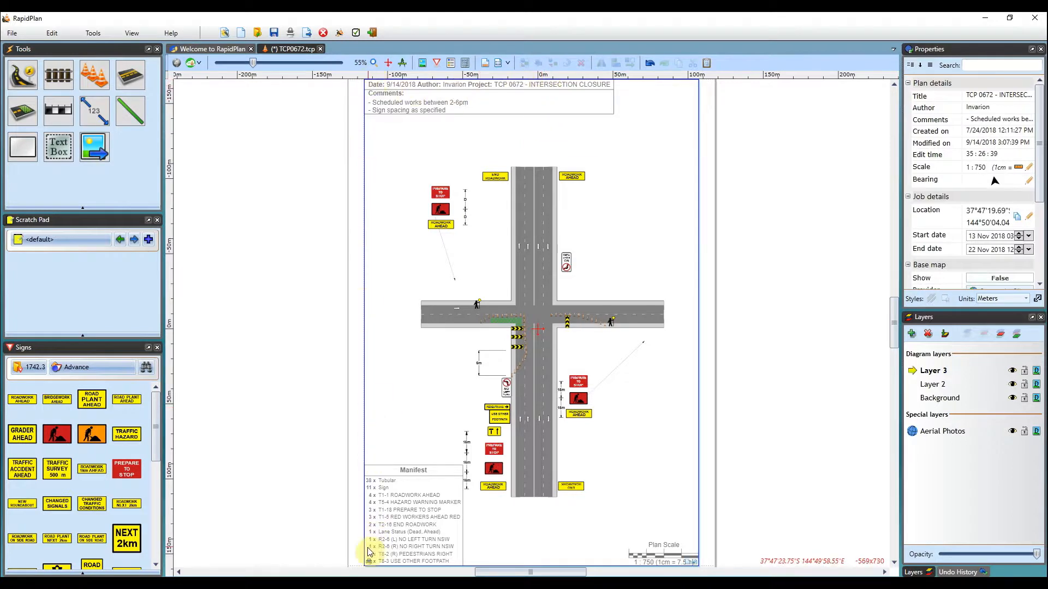
mouse_move(676, 250)
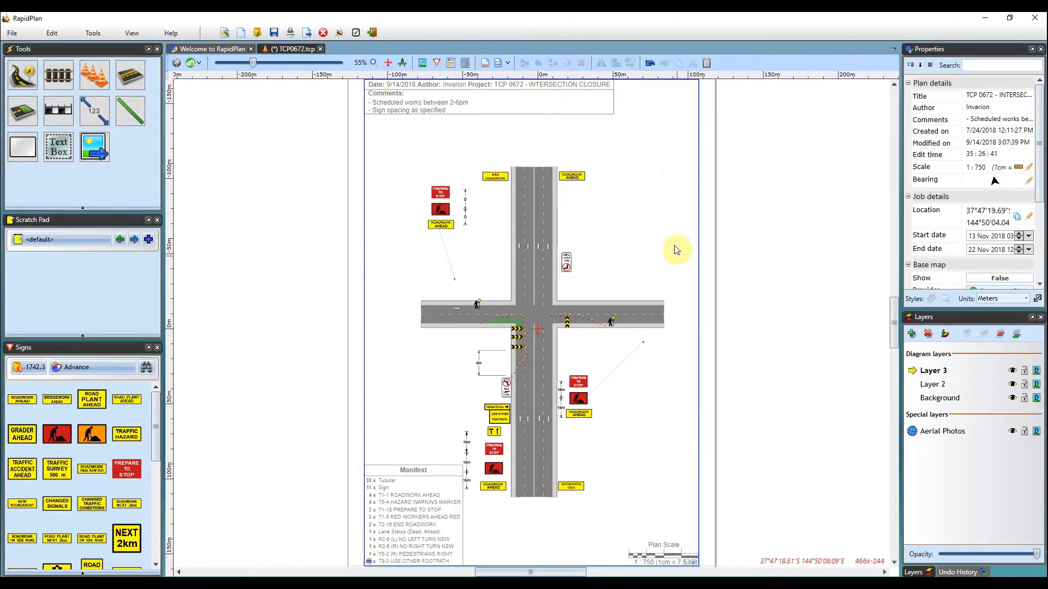
mouse_move(694, 546)
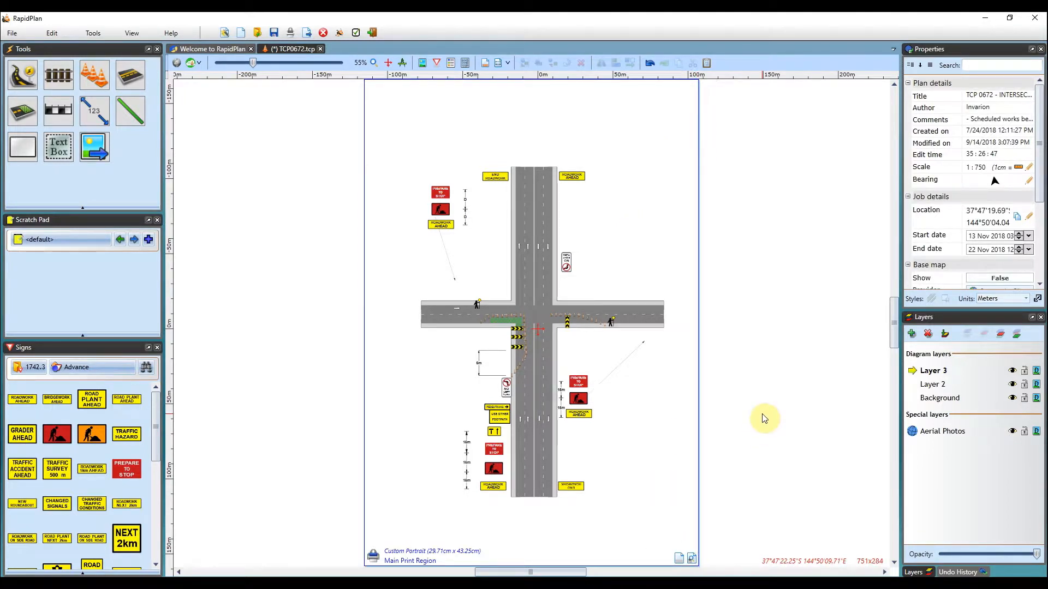
mouse_move(747, 408)
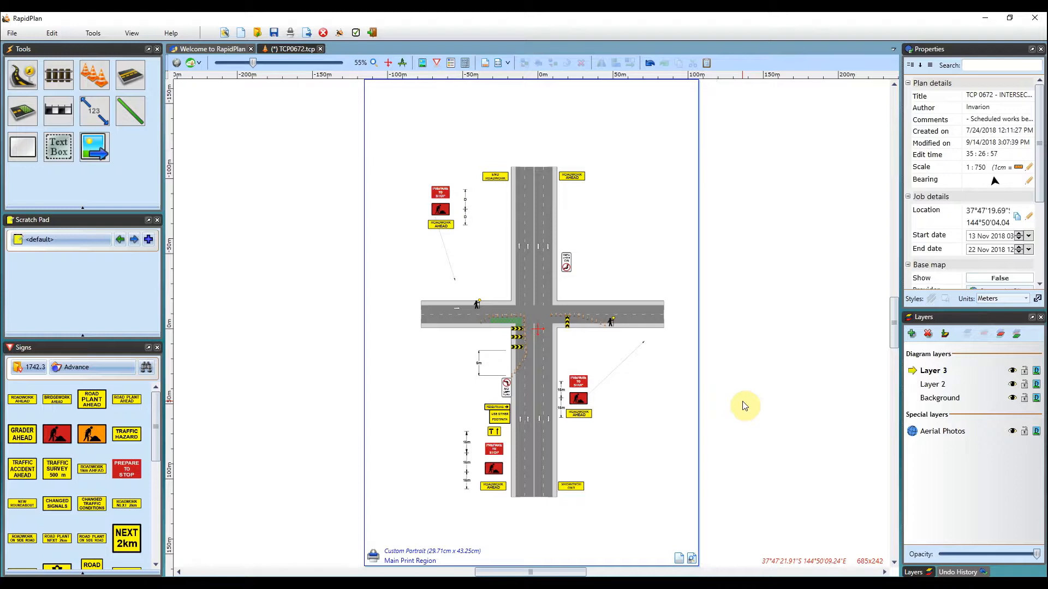
mouse_move(530, 111)
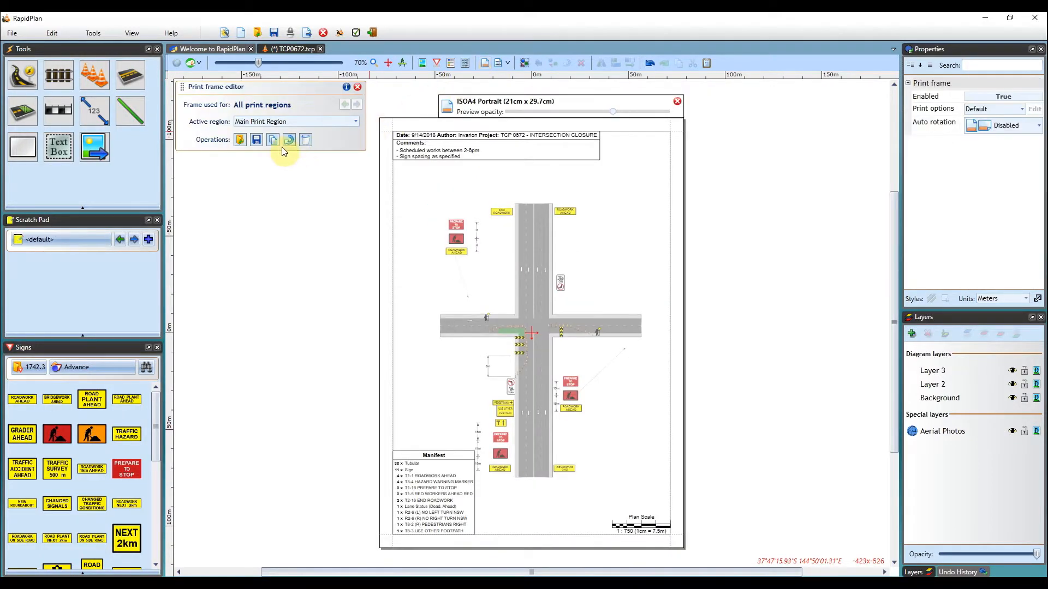
mouse_move(255, 139)
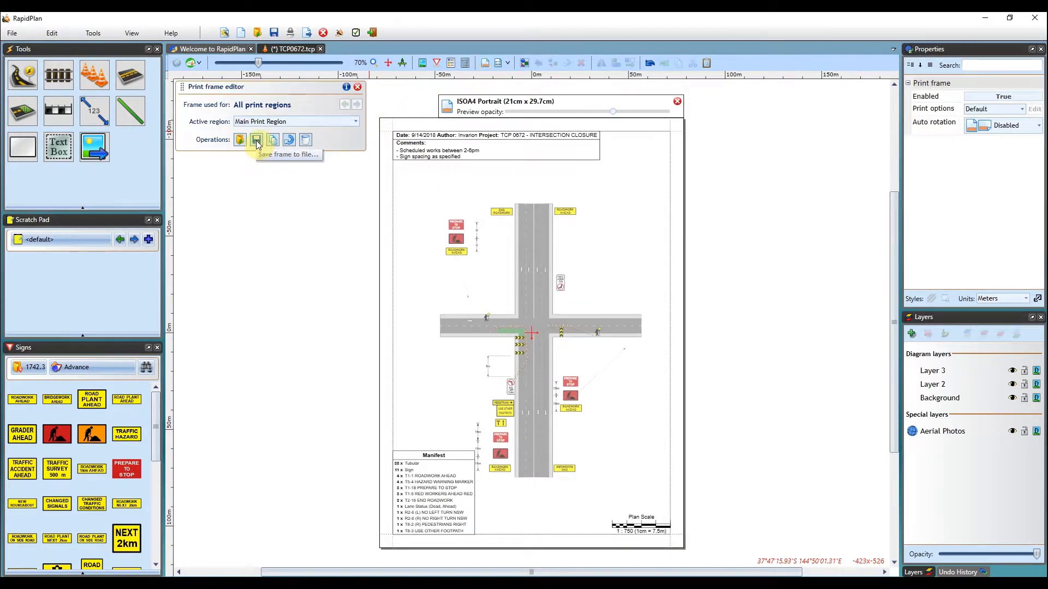
mouse_move(261, 162)
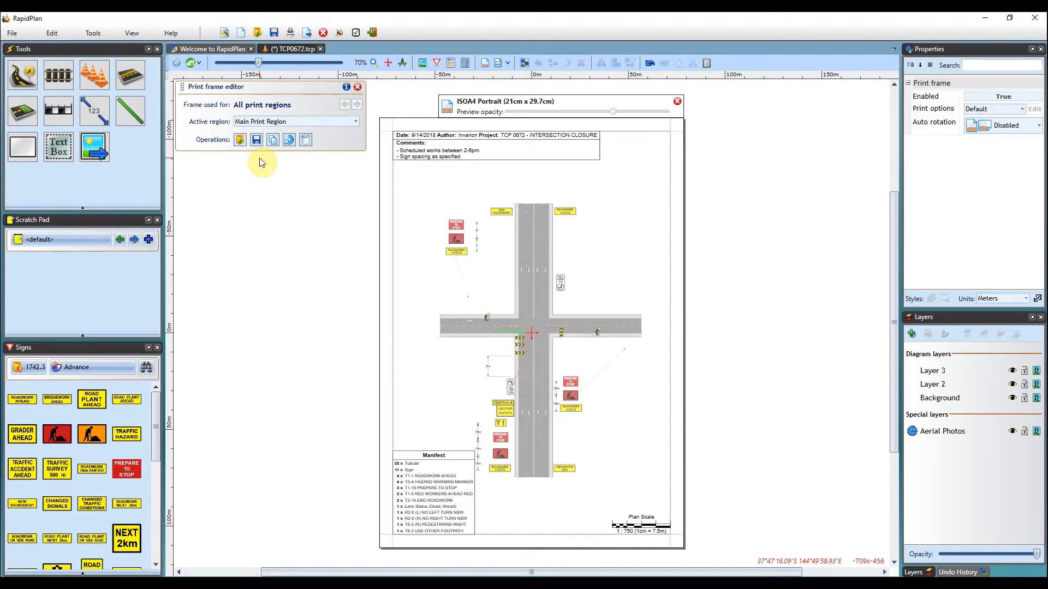
Step: Save the print frame to a frame file named starting with 'tcp'
left_click(256, 139)
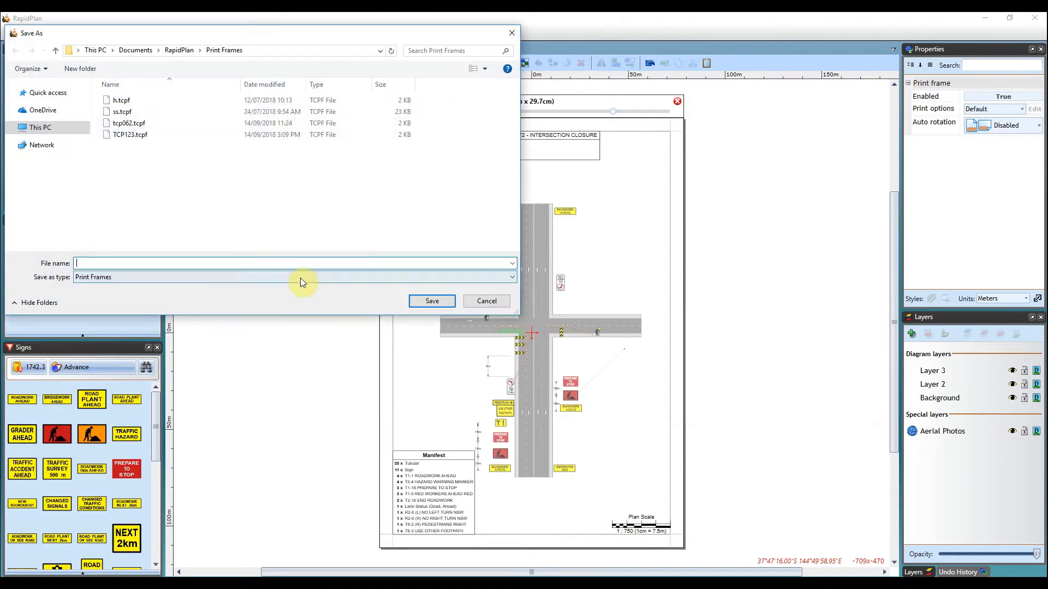
type("tcp")
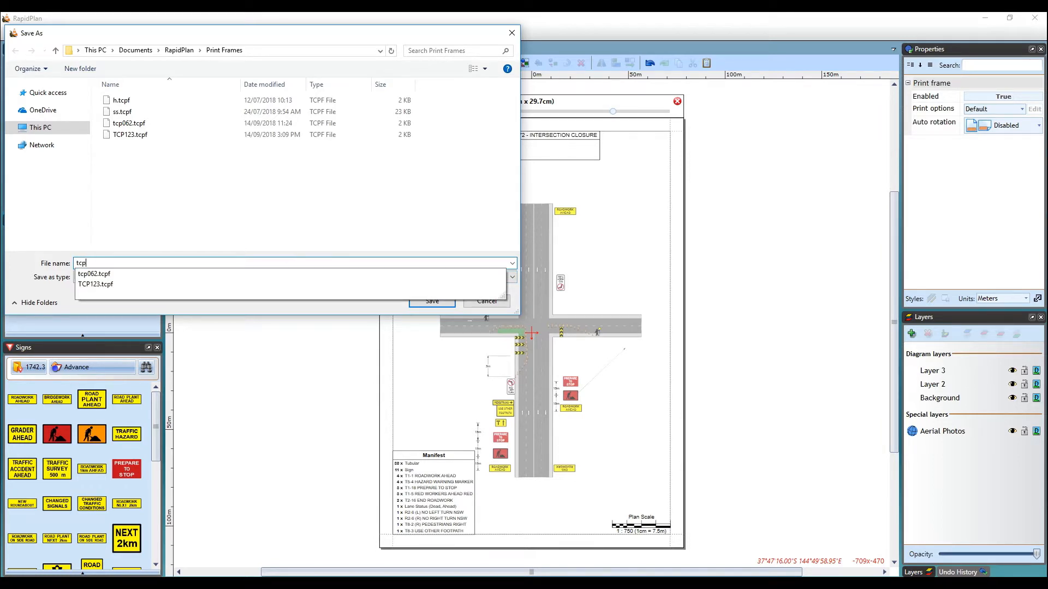
left_click(431, 301)
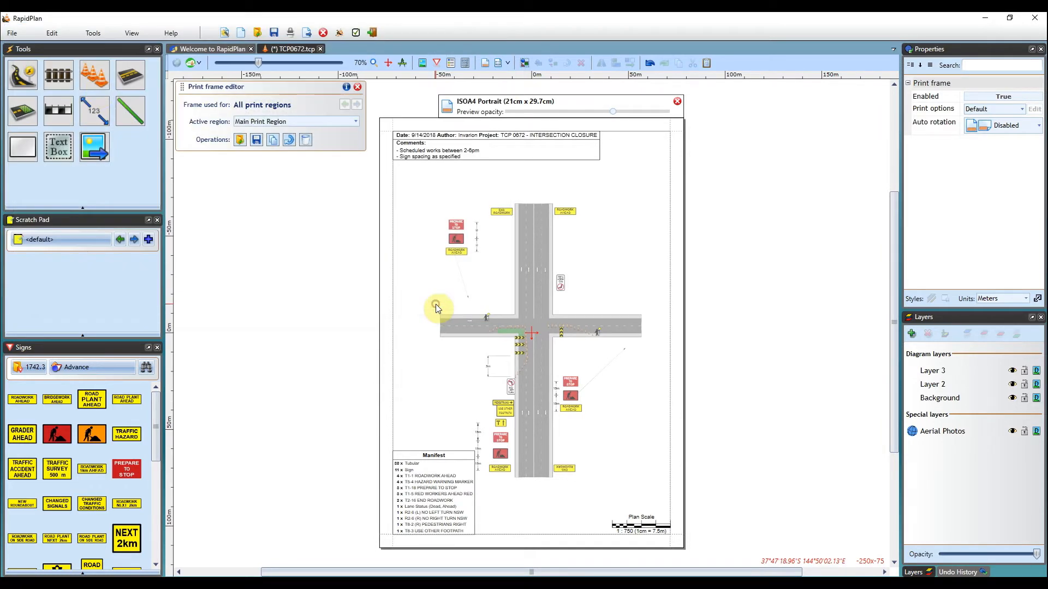
left_click(11, 33)
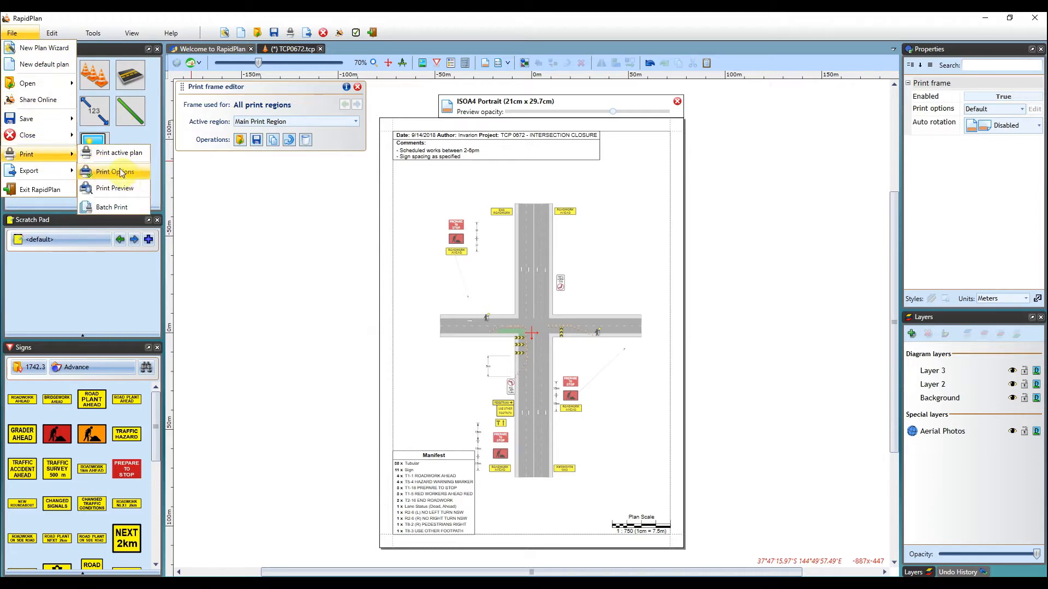
Step: Make tcp111.tcpf the default print frame in Print Options and save
left_click(114, 172)
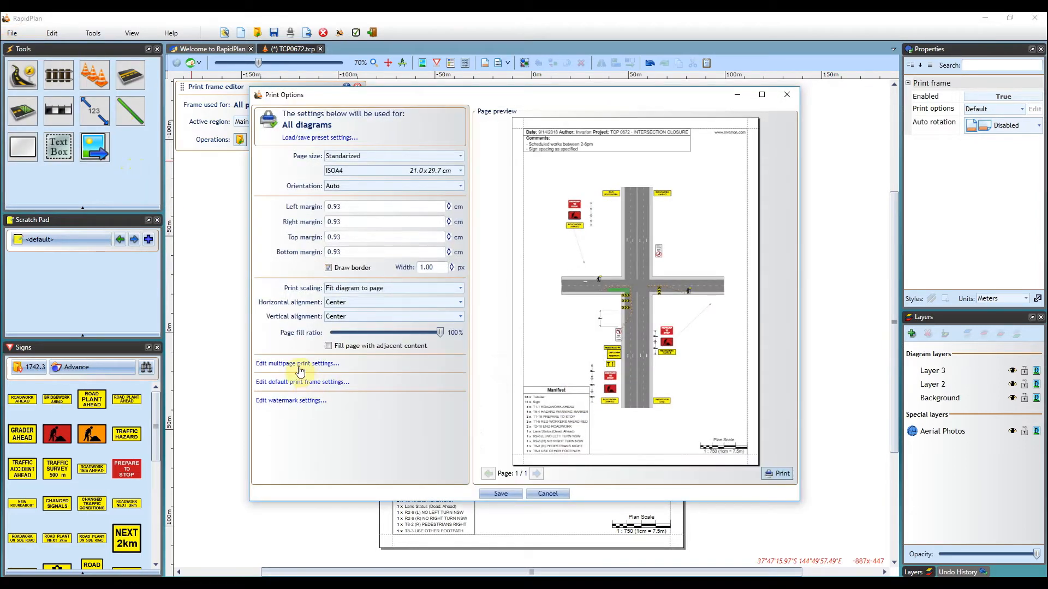
left_click(301, 382)
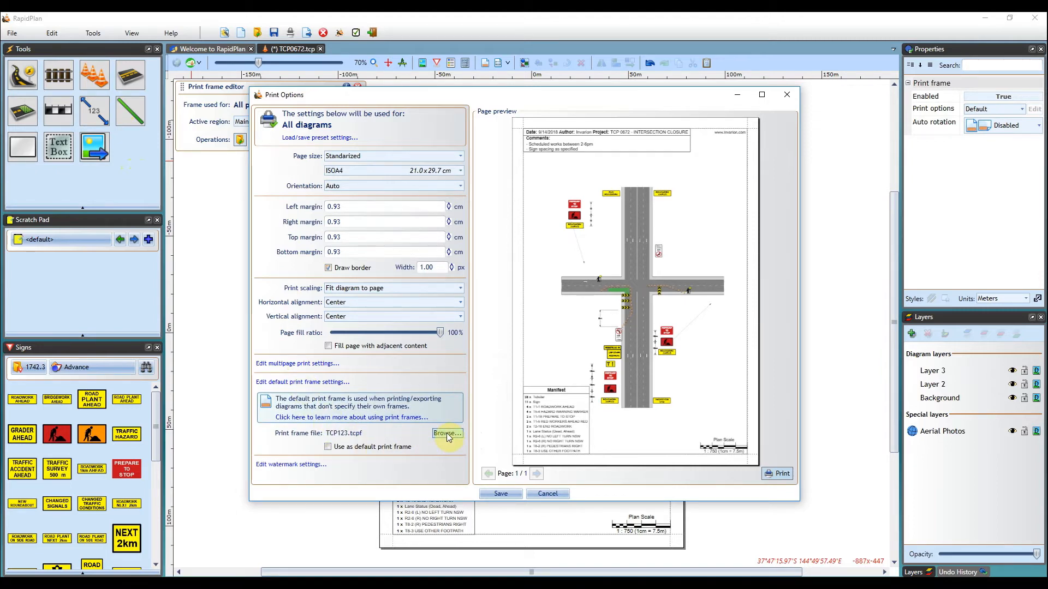
left_click(447, 432)
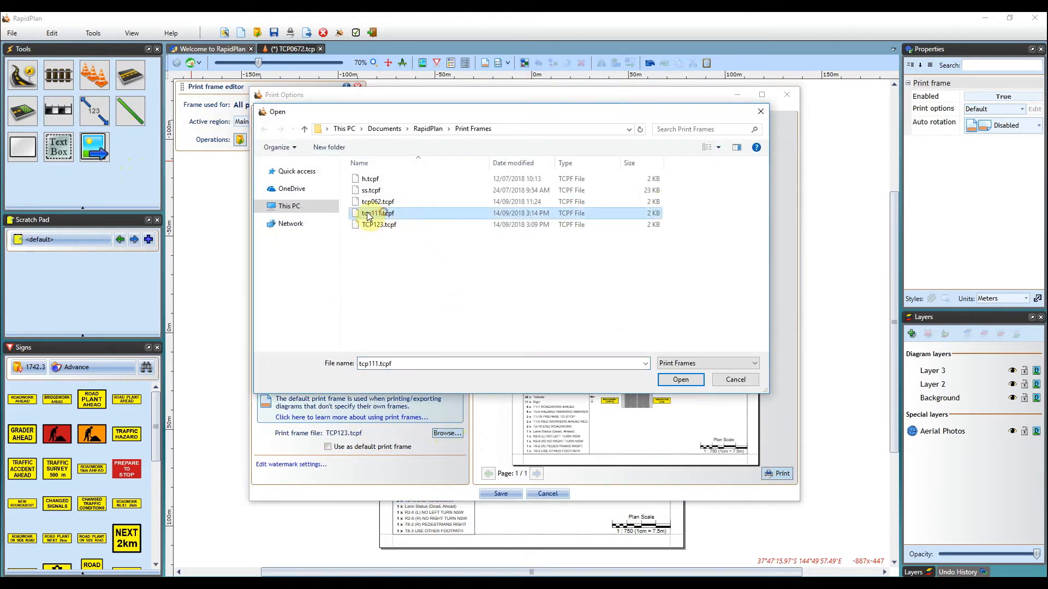
left_click(679, 379)
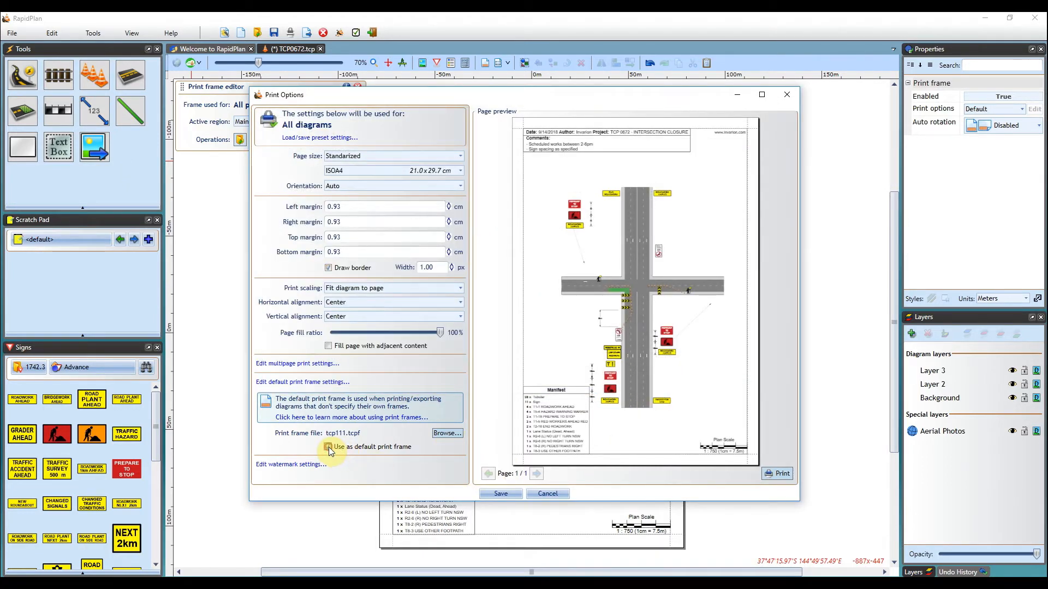
left_click(328, 446)
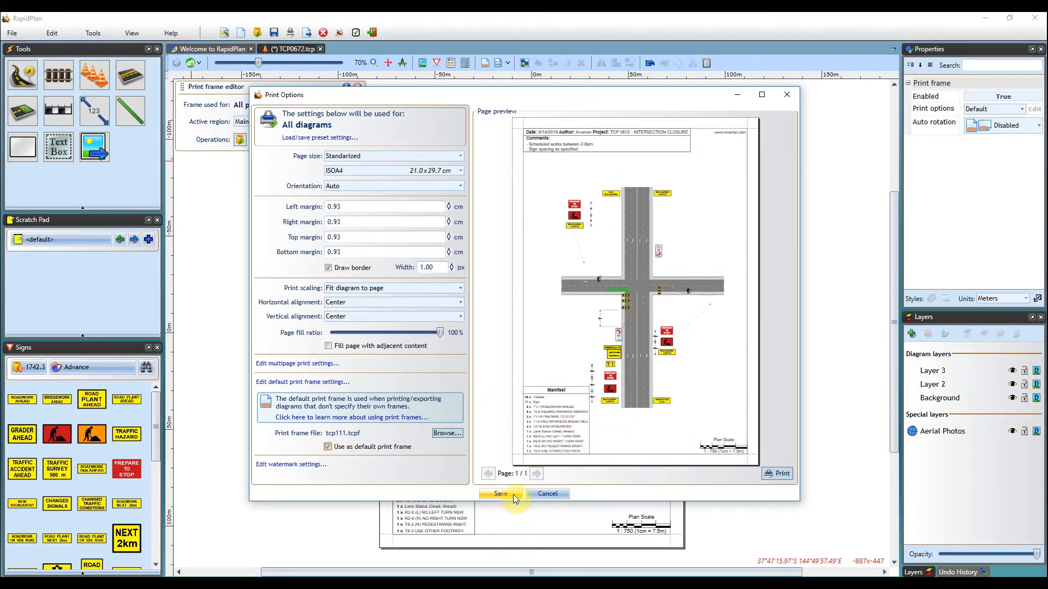
left_click(497, 494)
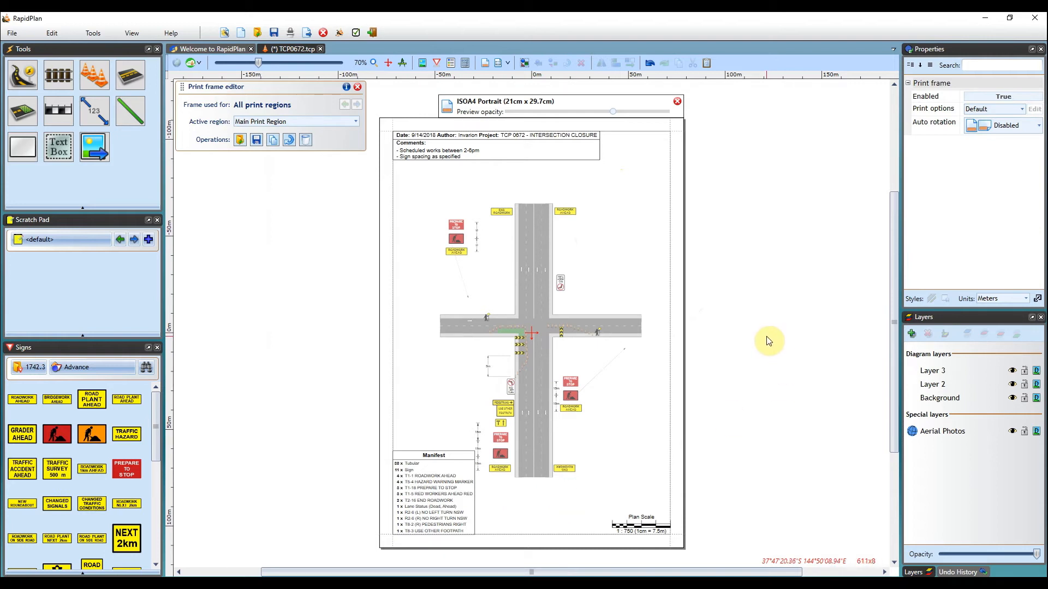